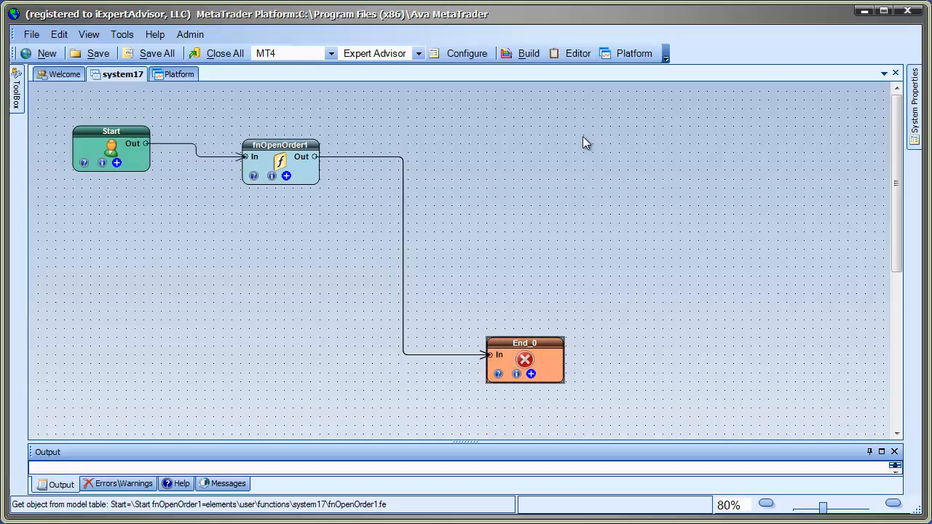
# - Check the embedded MetaTrader platform briefly and return to the system17 diagram
pyautogui.click(182, 73)
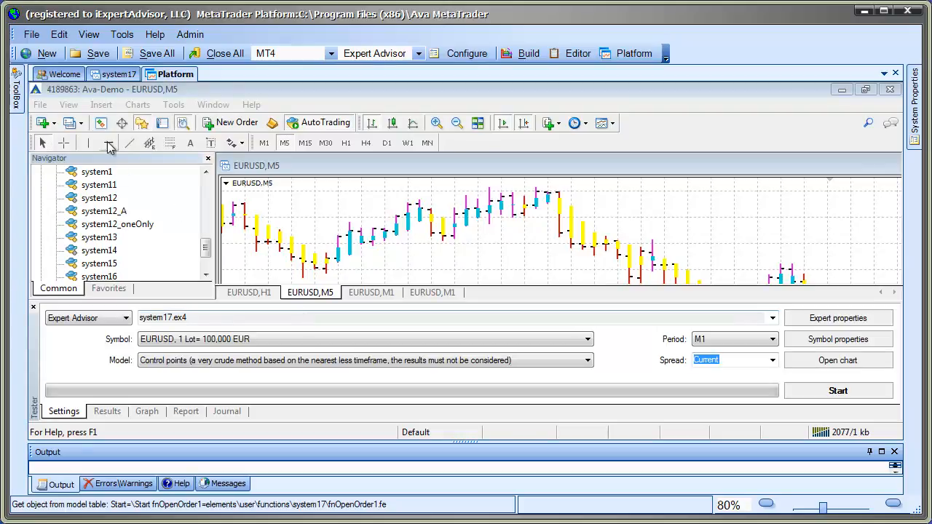
pyautogui.click(69, 105)
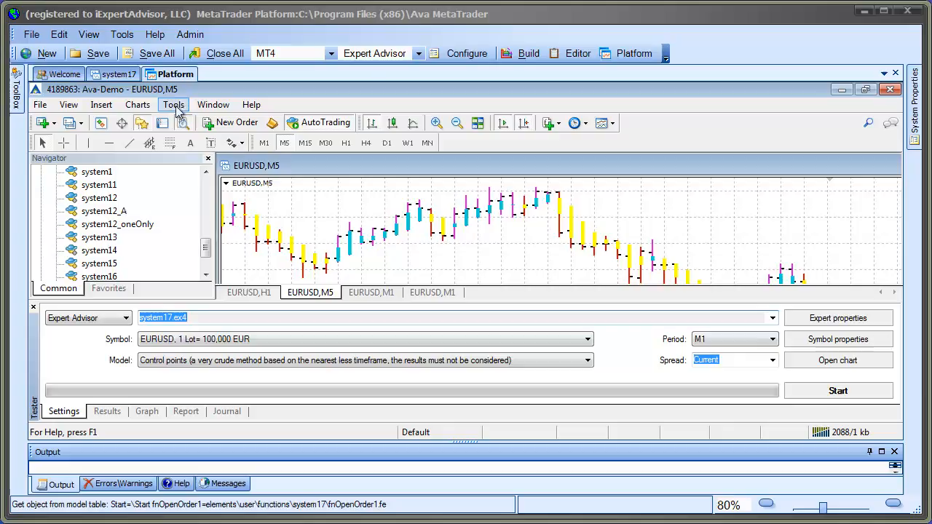
pyautogui.click(113, 73)
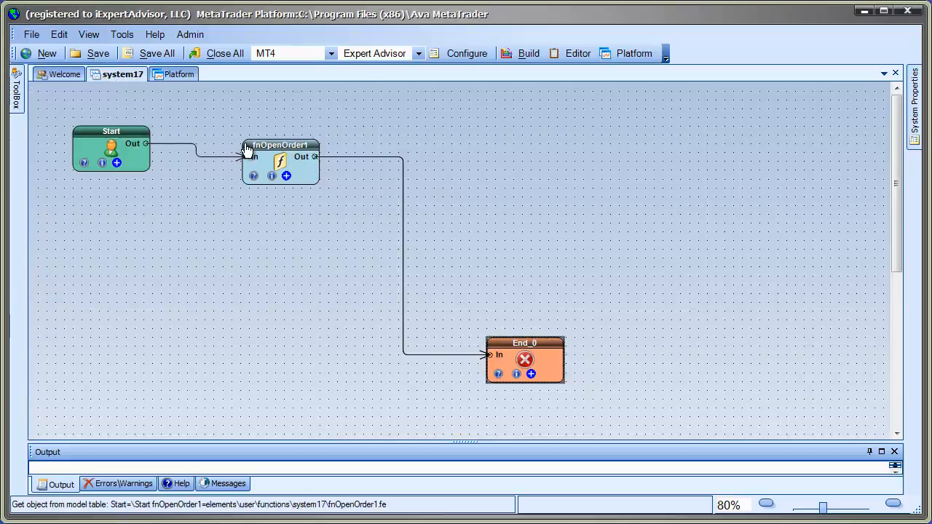
pyautogui.moveTo(273, 189)
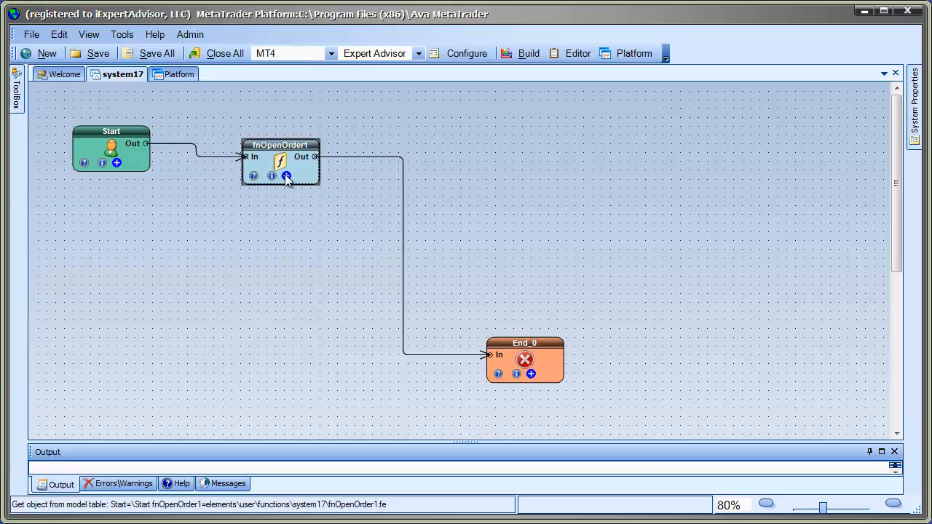
# - Set the StopLoss offset of fnOpenOrder1 (OP_BUY at Ask) to 0
pyautogui.doubleClick(279, 163)
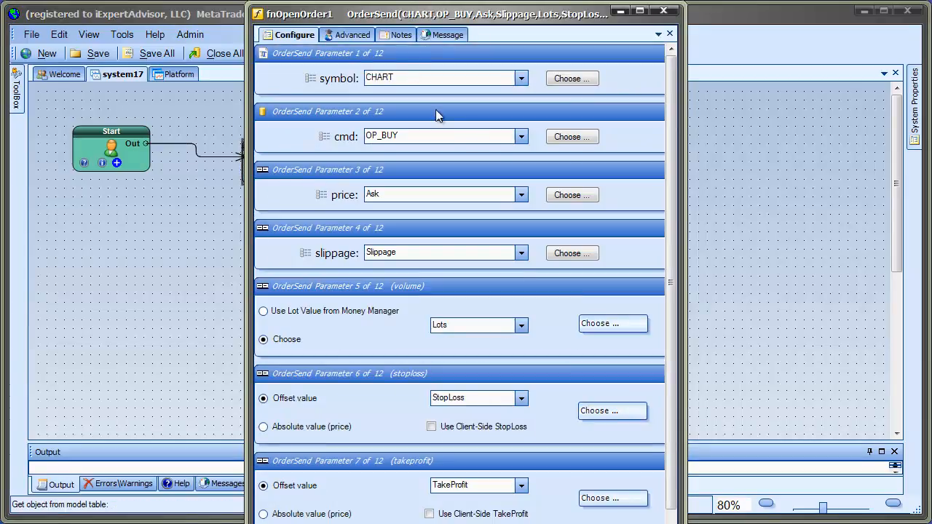
pyautogui.moveTo(521, 326)
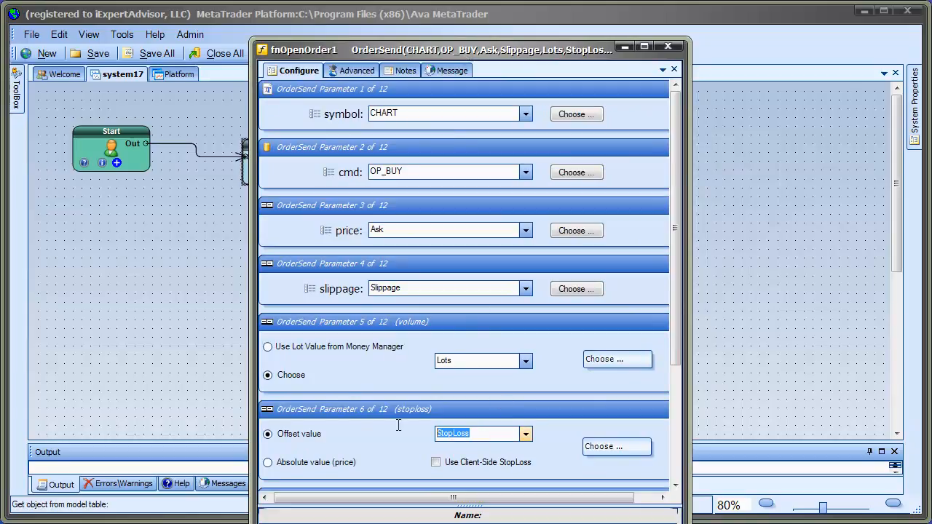
pyautogui.write('0')
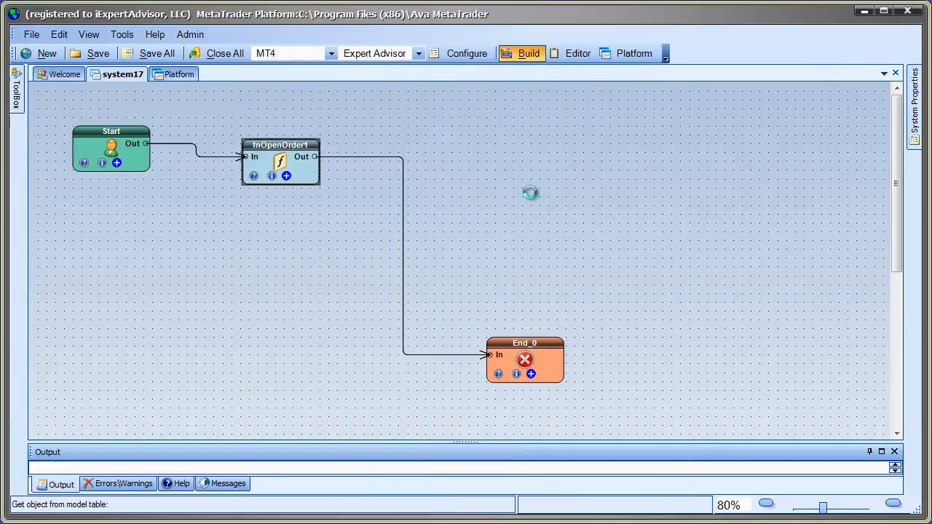
# - Build system17 as build 27, producing system17.mq4, and dismiss the Build Status report
pyautogui.click(521, 52)
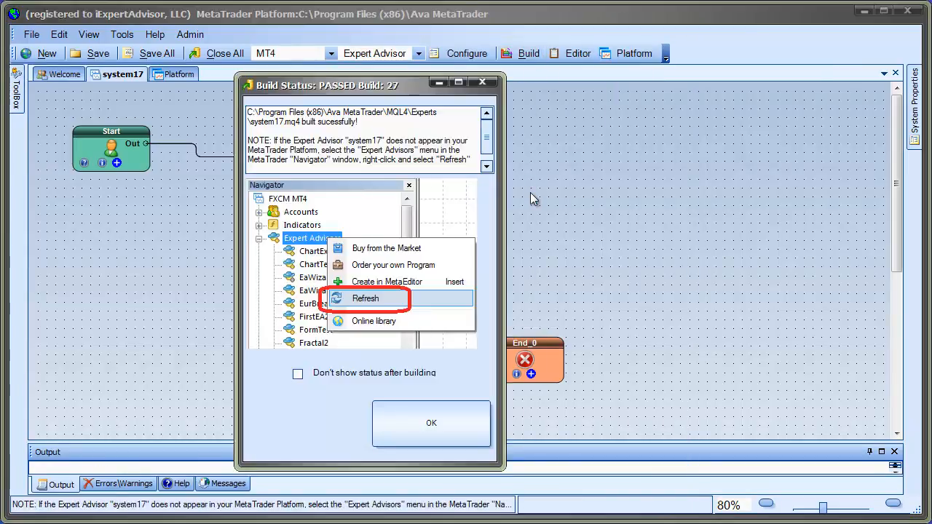
pyautogui.click(431, 422)
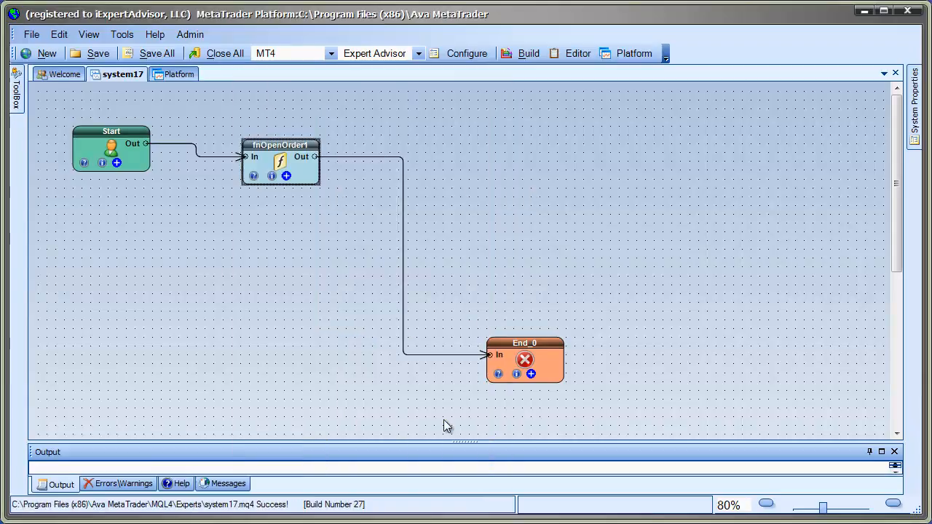
pyautogui.moveTo(513, 270)
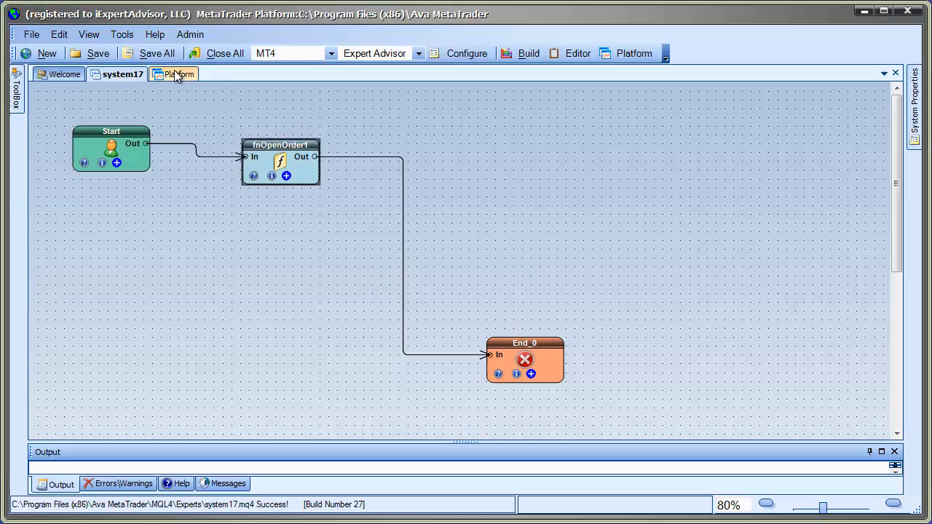
# - Show the MetaTrader Strategy Tester targeting system17.ex4 on EURUSD M1 with control points model
pyautogui.click(177, 73)
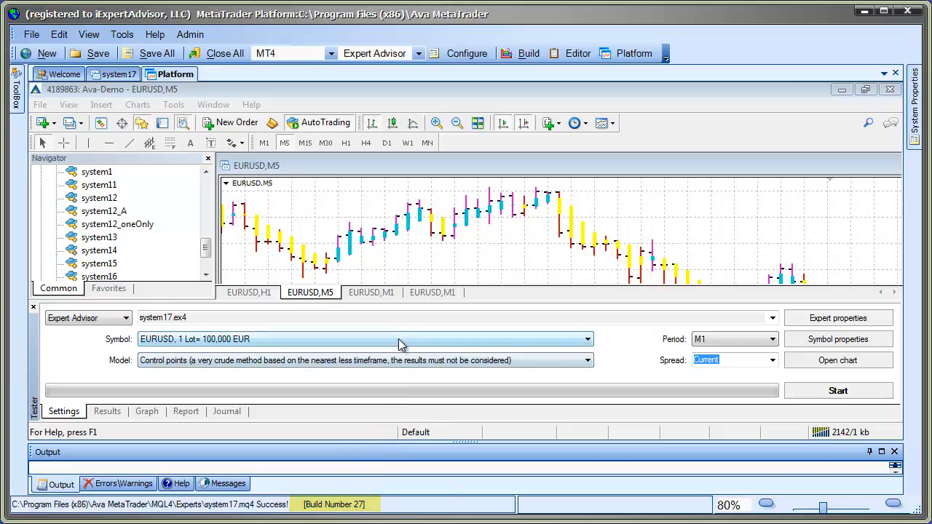
pyautogui.click(584, 339)
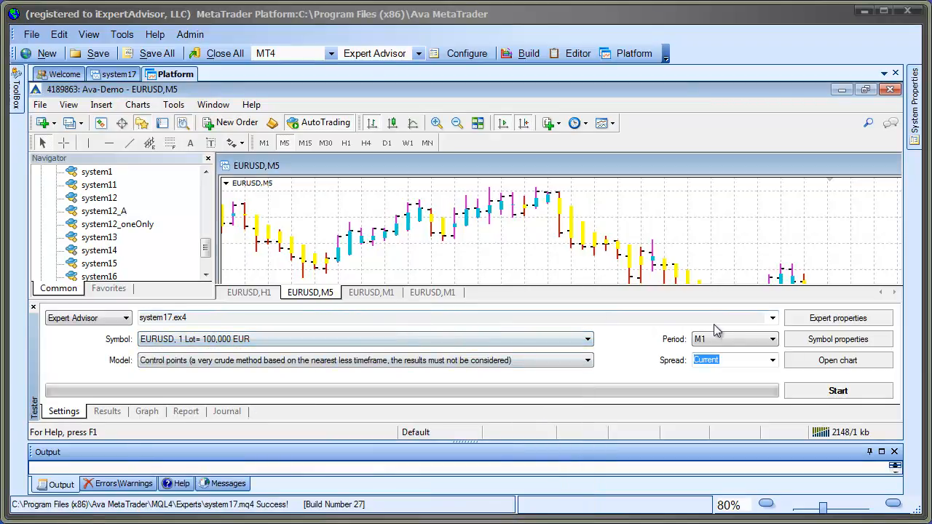
pyautogui.click(767, 318)
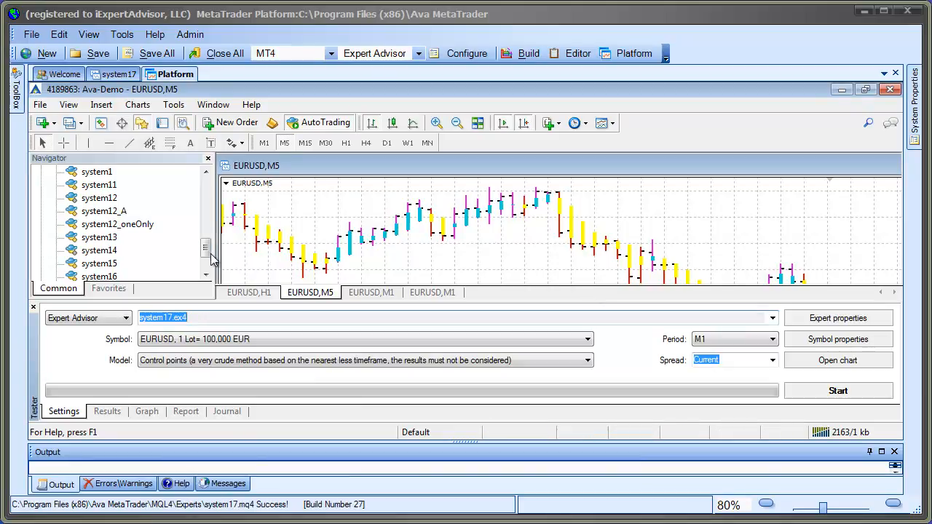
# - Refresh the Navigator's expert advisors via system17's context menu so the new build reloads
pyautogui.scroll(-3)
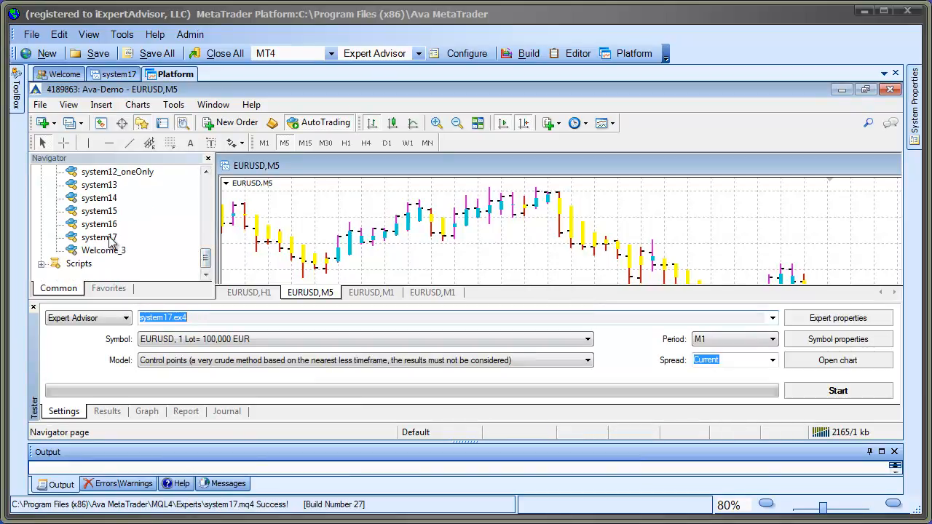
pyautogui.click(99, 236)
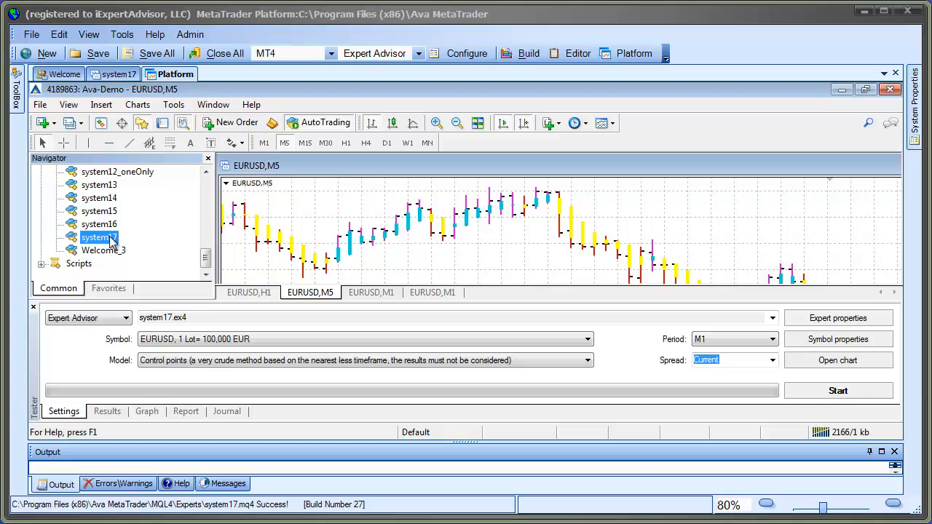
pyautogui.rightClick(99, 237)
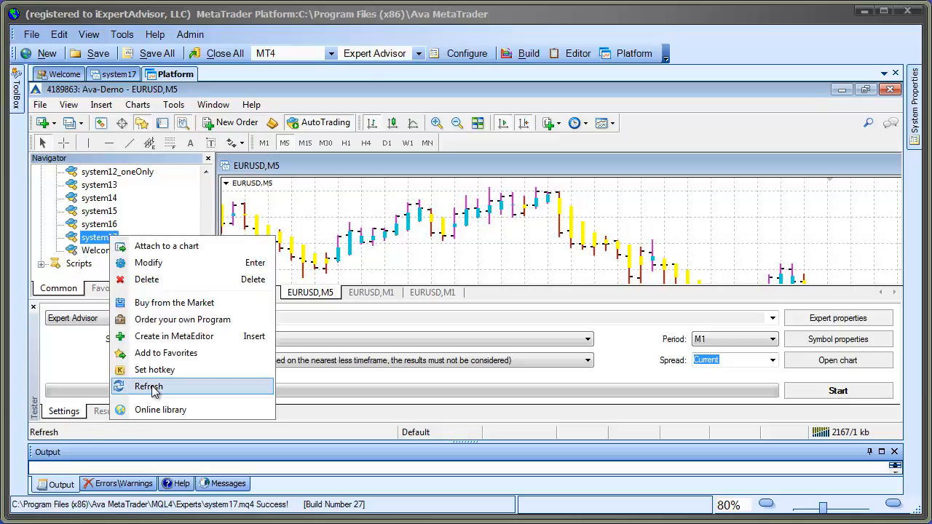
pyautogui.click(148, 386)
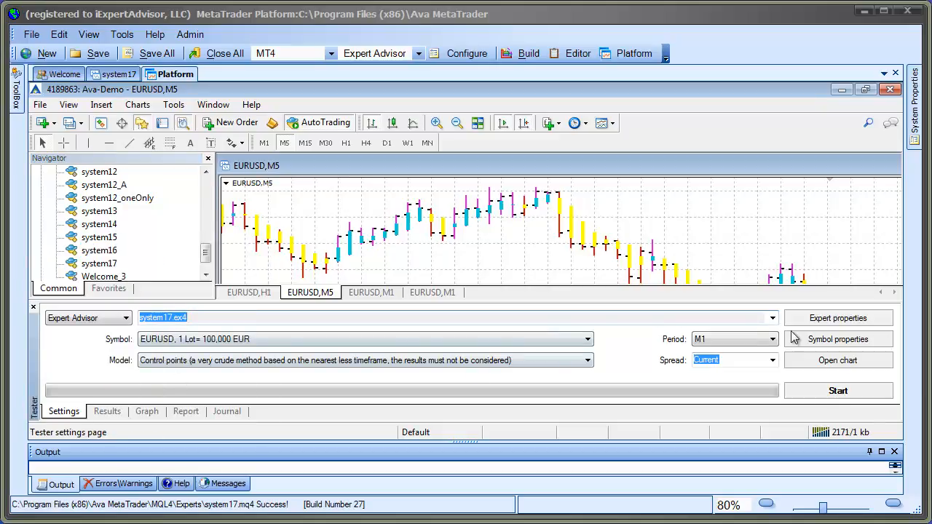
pyautogui.click(770, 317)
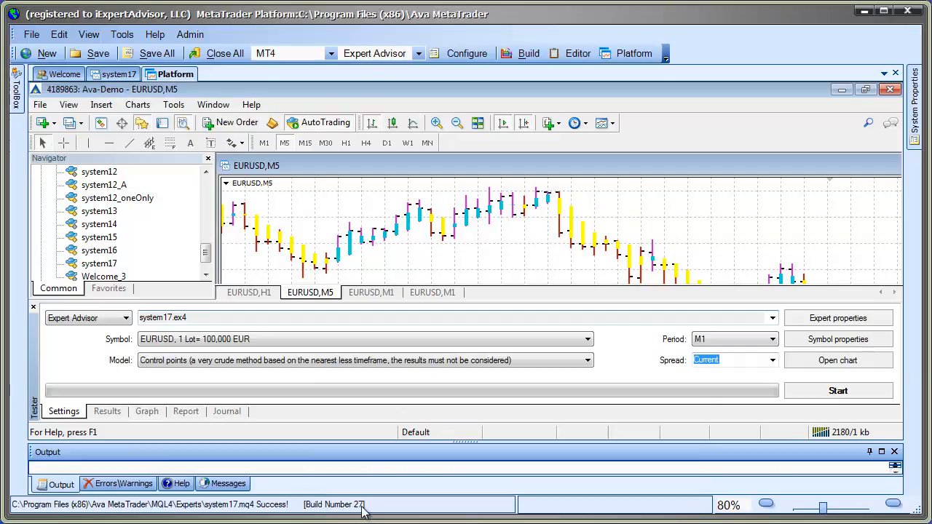
# - Start a visual backtest of system17.ex4 on EURUSD M1 and return to the diagram
pyautogui.click(839, 390)
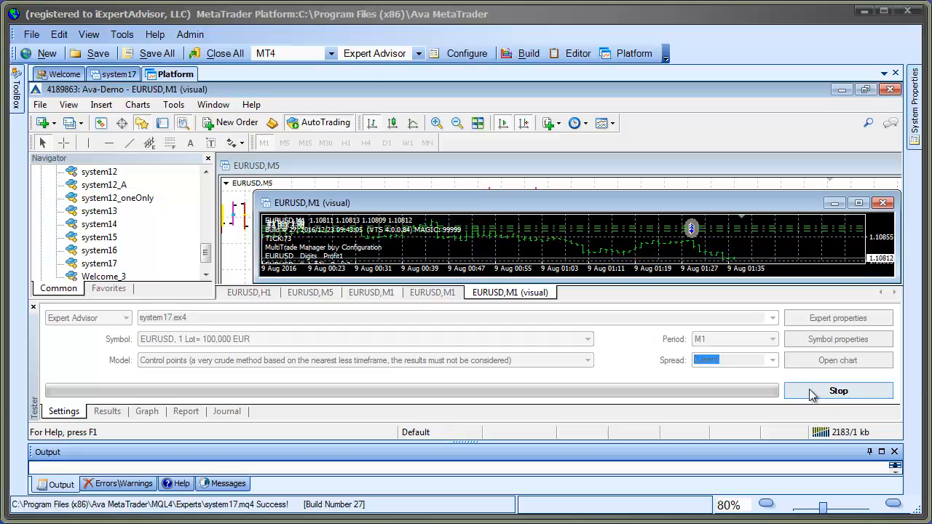
pyautogui.click(838, 390)
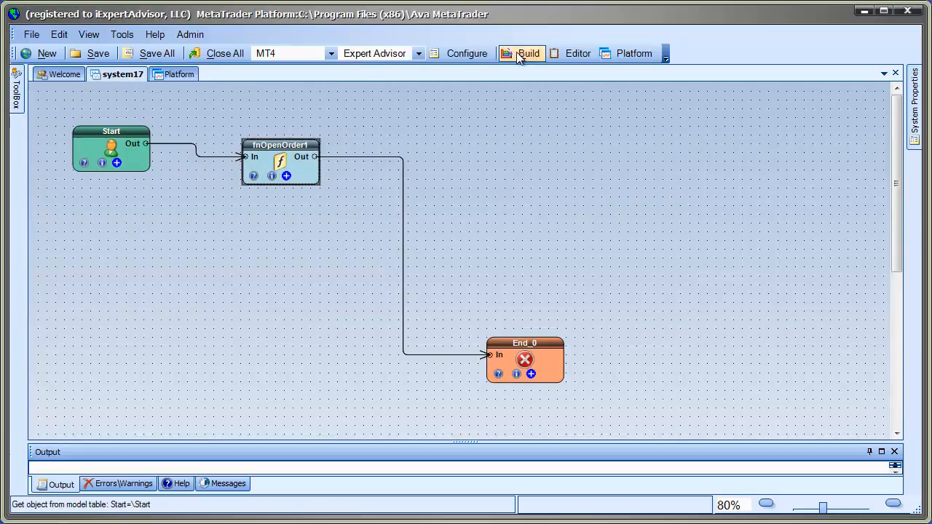
# - Rebuild system17 as build 28 and dismiss the Build Status report
pyautogui.click(524, 53)
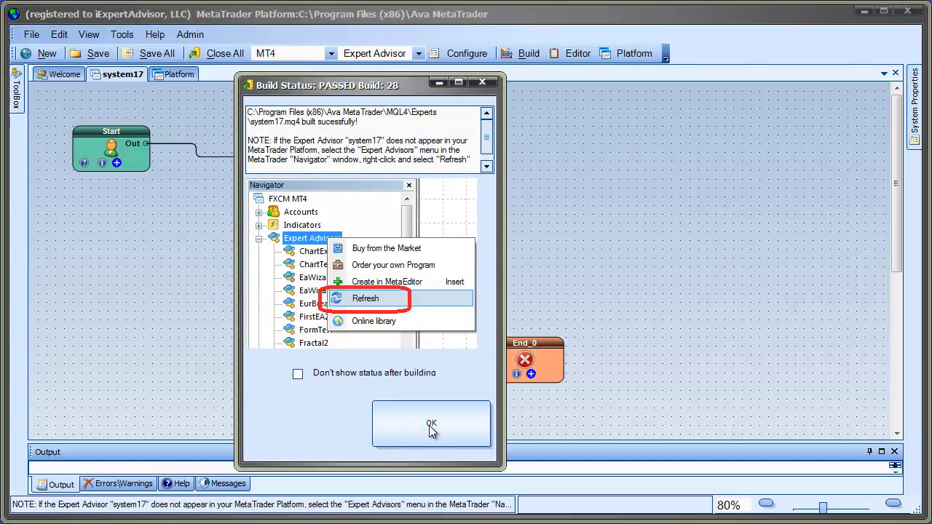
pyautogui.click(431, 423)
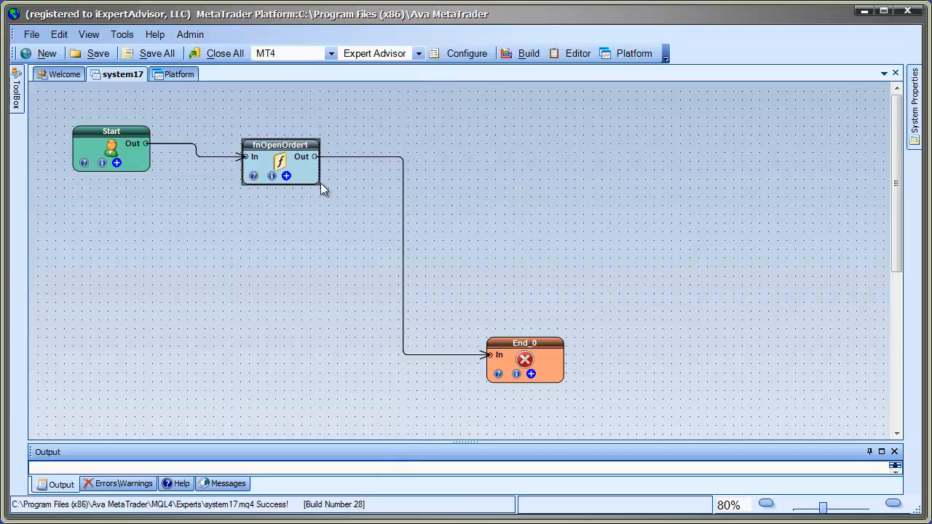
# - Select system17.ex4 in the tester, refresh the expert advisors, and check its build in the advisor list
pyautogui.click(184, 73)
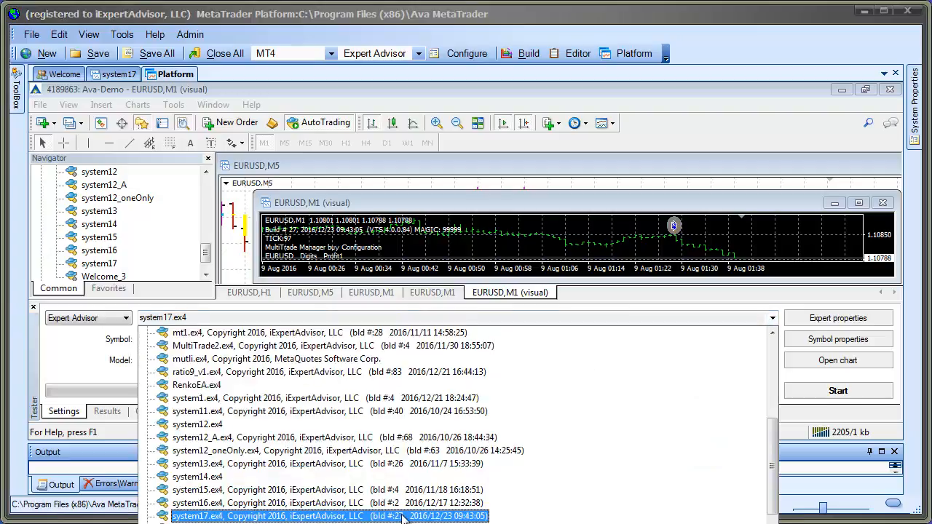
pyautogui.click(291, 516)
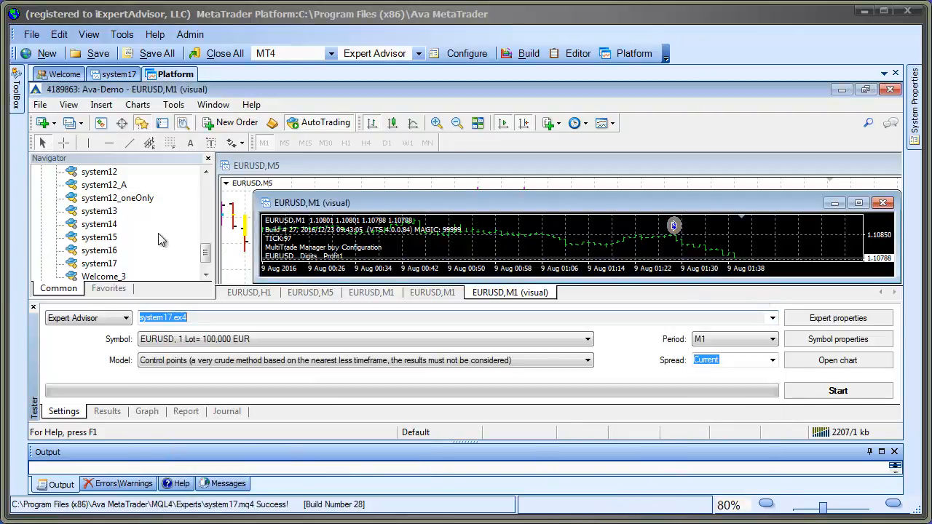
pyautogui.rightClick(99, 263)
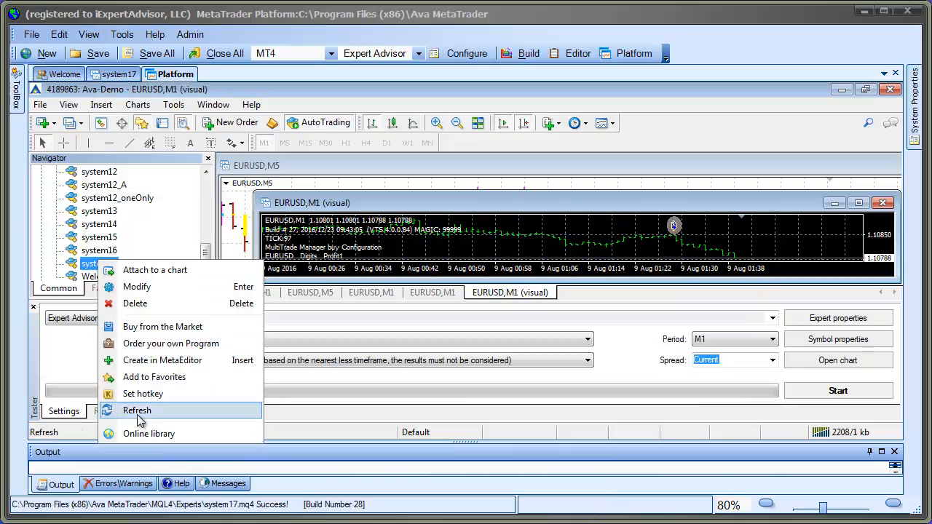
pyautogui.click(137, 410)
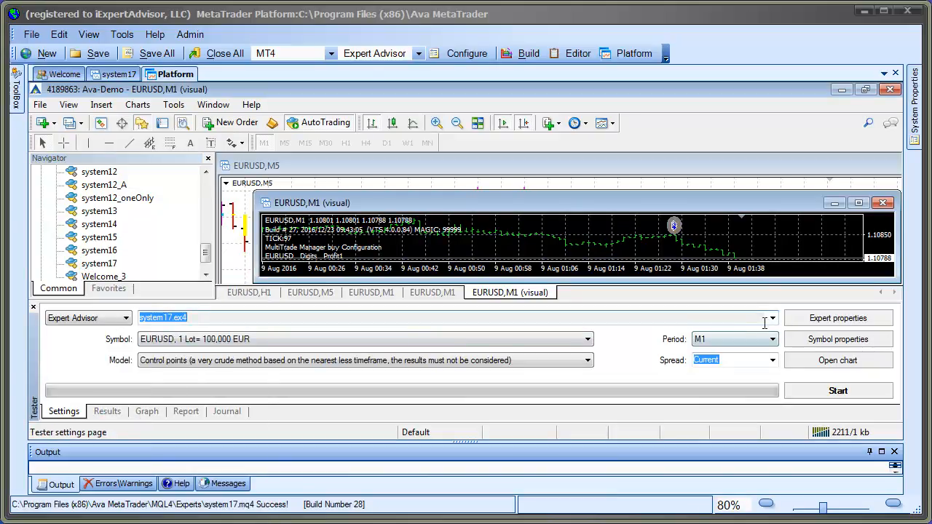
pyautogui.click(771, 318)
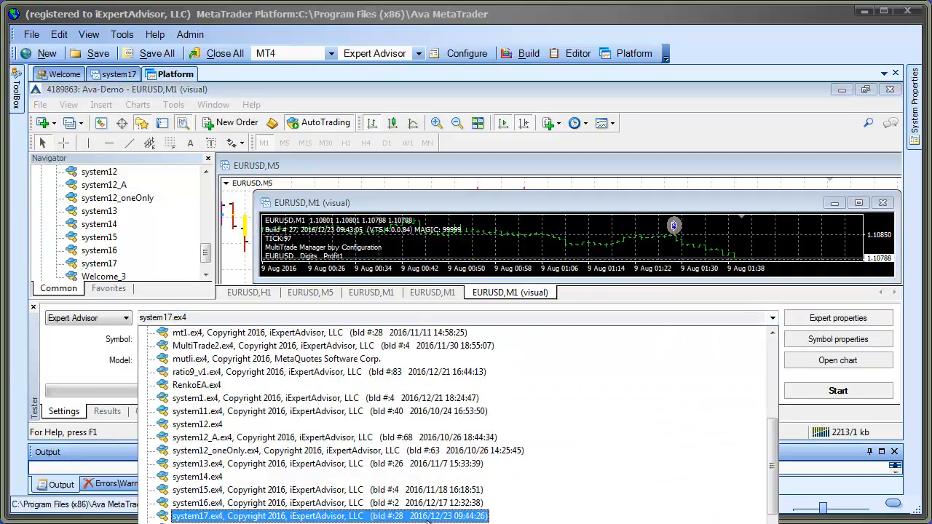